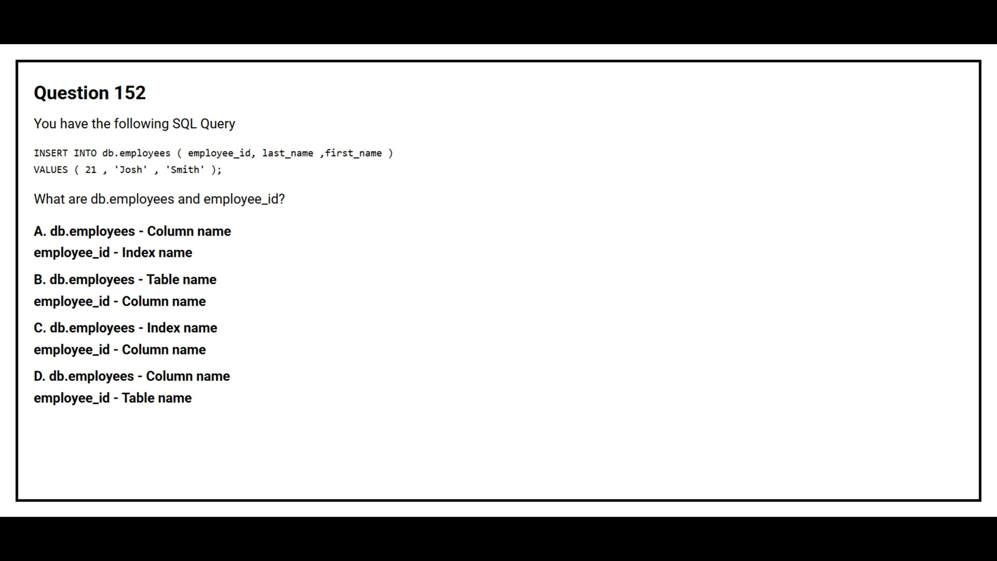
{"action": "left_click", "coordinate": [124, 290]}
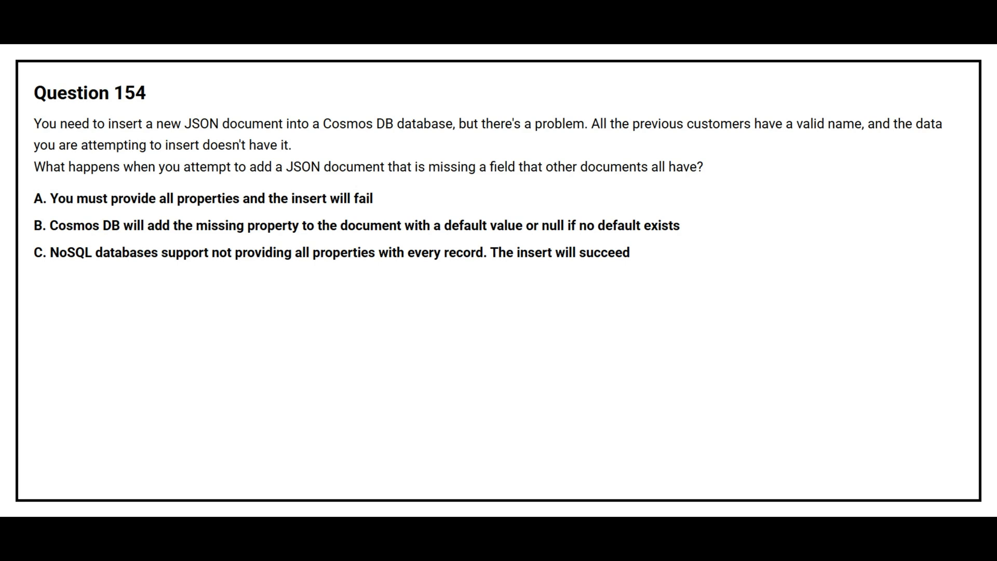
{"action": "left_click", "coordinate": [331, 252]}
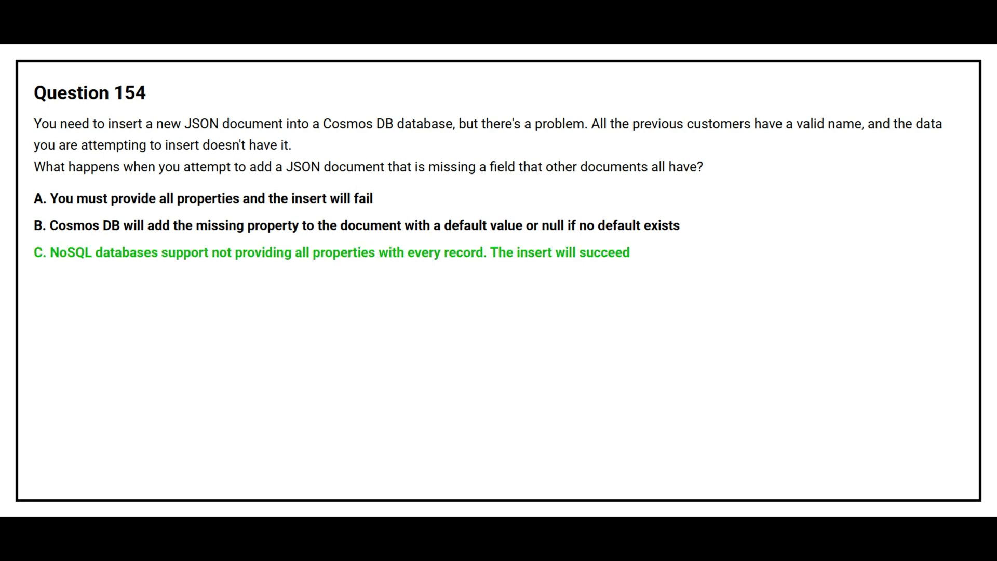